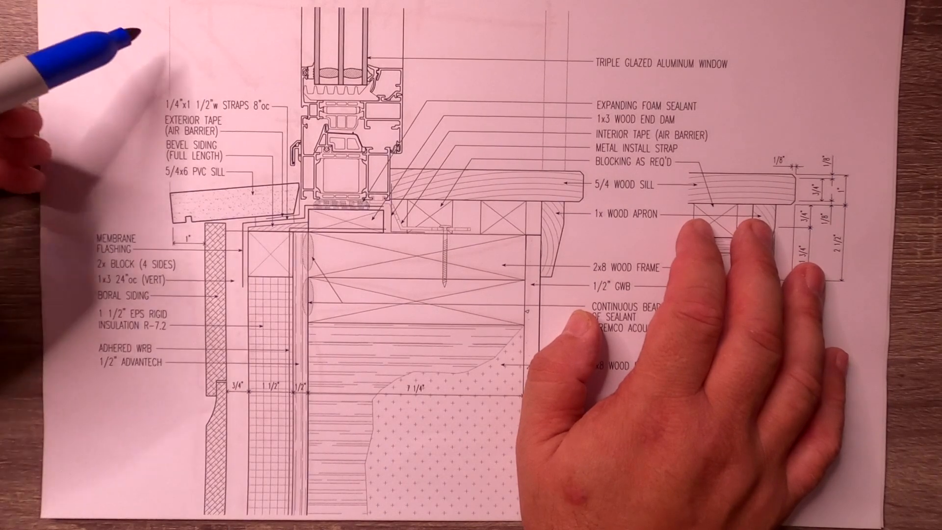
{"action": "left_click_drag", "start_coordinate": [156, 23], "coordinate": [204, 90]}
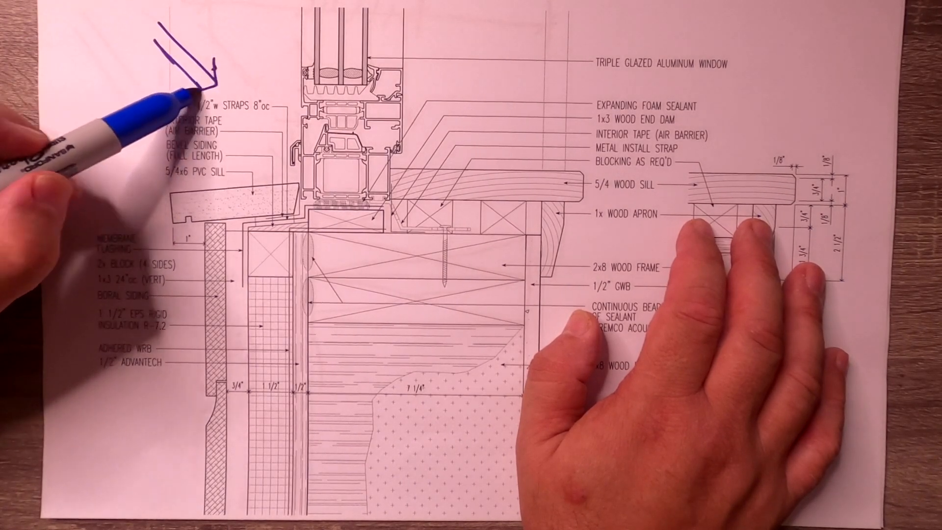